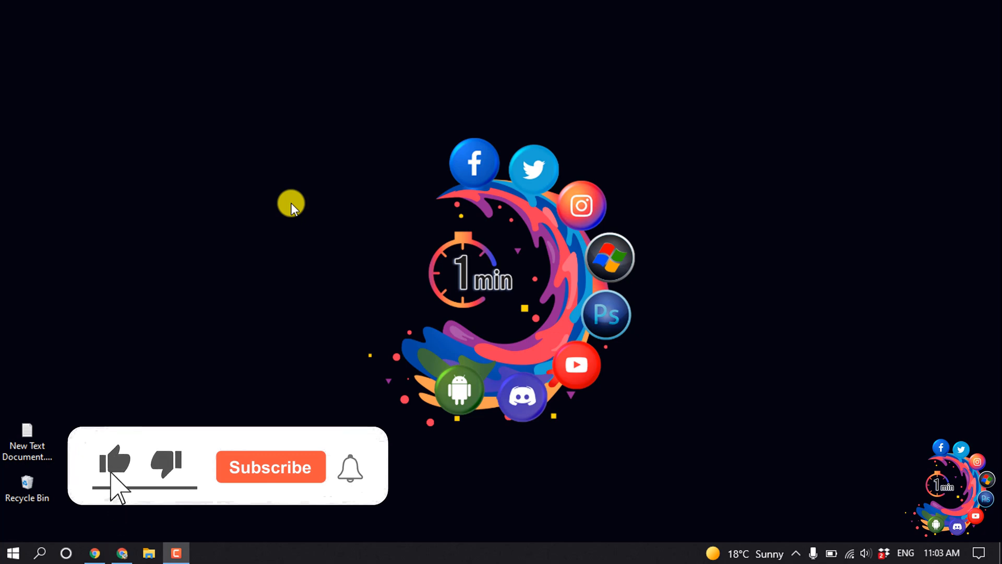
- Open the post "How to clear browsing history chrome Advanced 2022" for editing from the Posts list
left_click(269, 466)
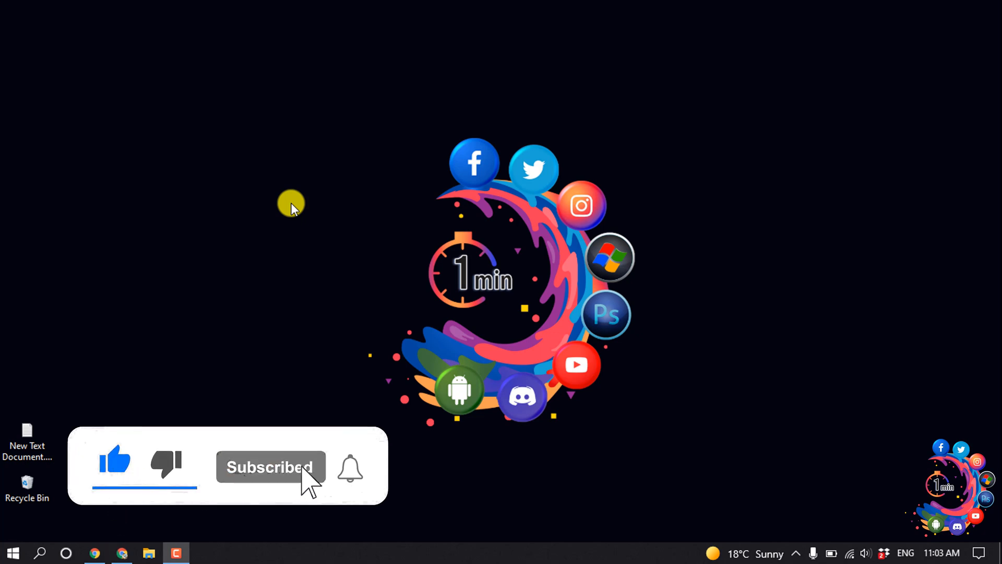
left_click(350, 468)
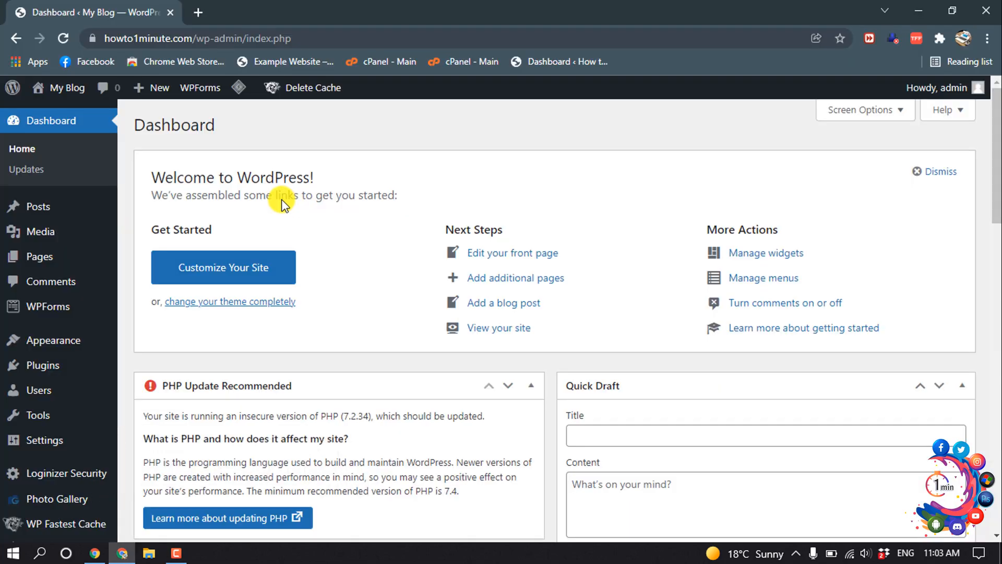
left_click(38, 206)
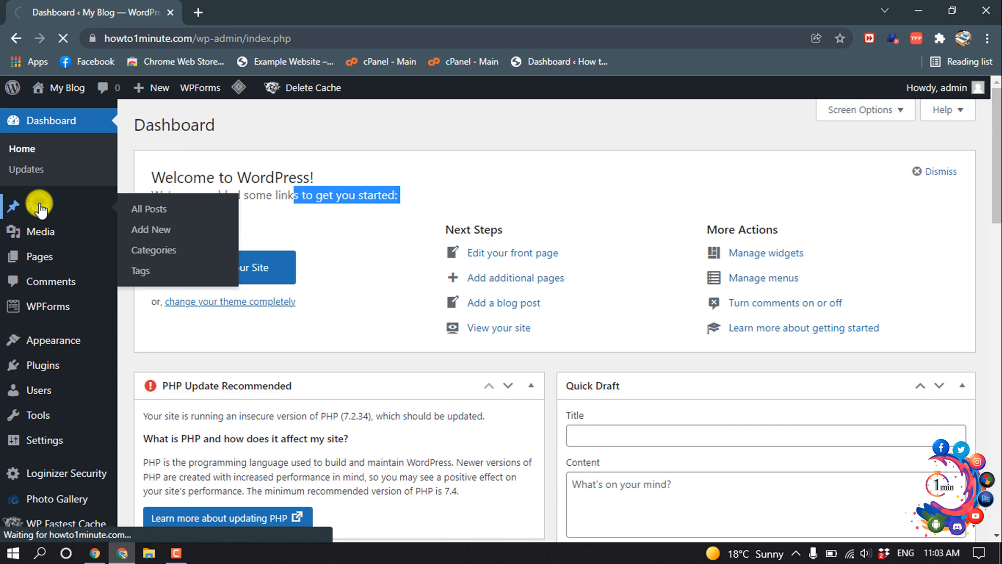
left_click(148, 209)
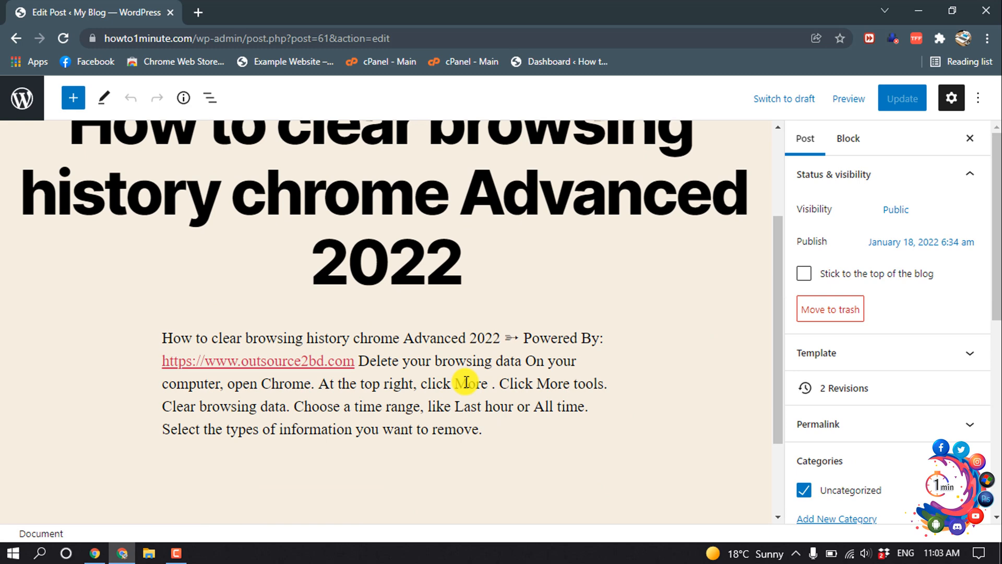
- Insert a Buttons block after the post's paragraph
left_click(463, 383)
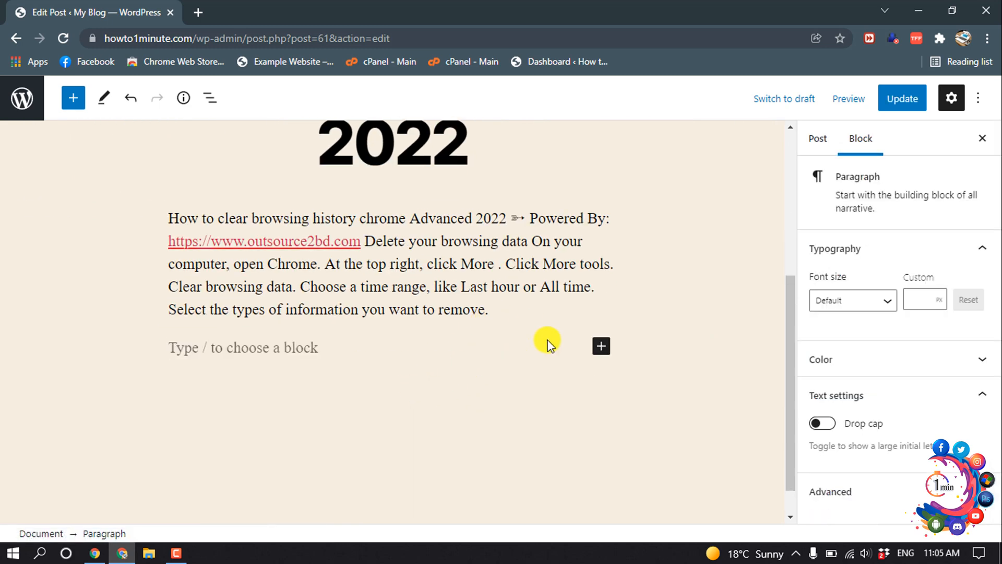
left_click(600, 345)
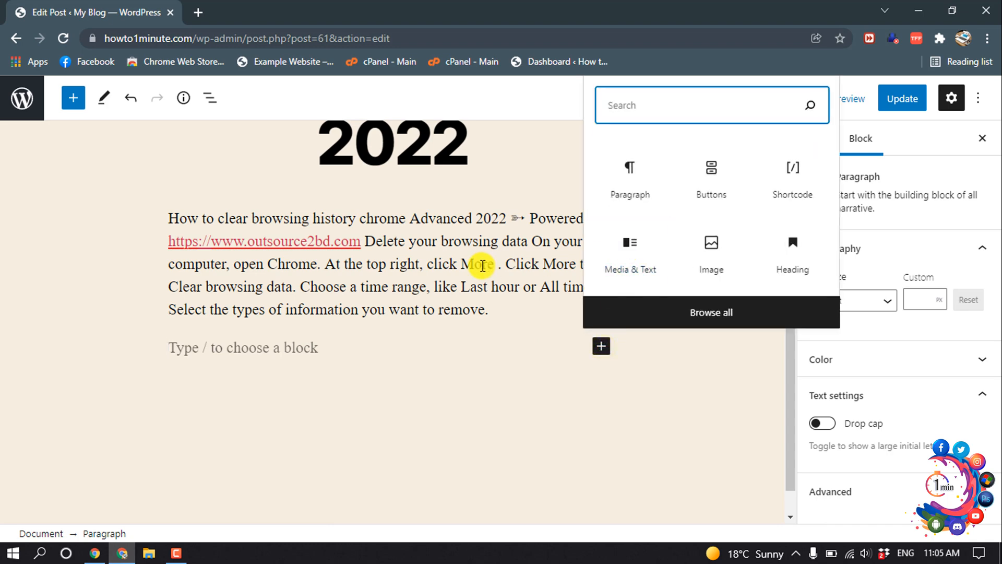
type("buttons")
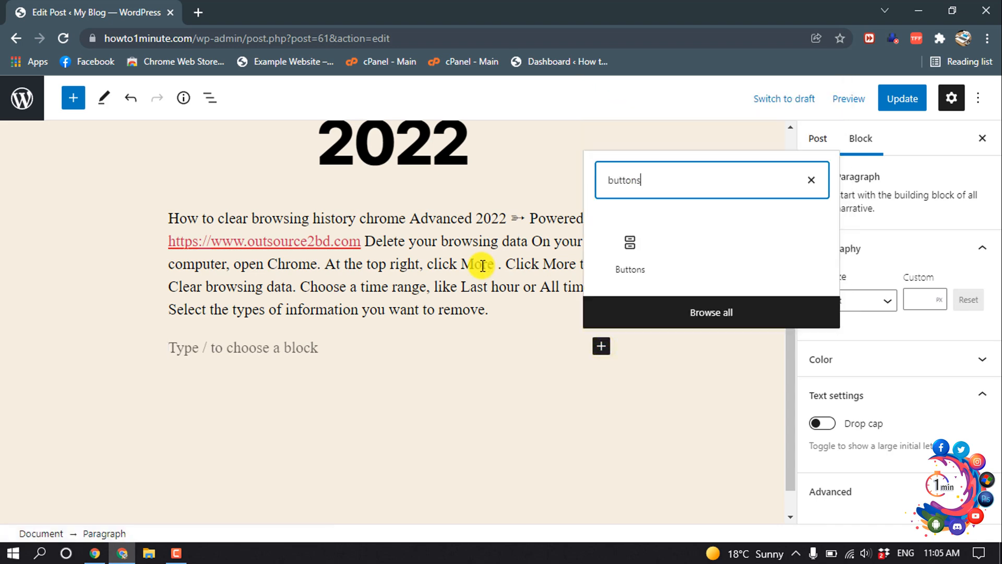
left_click(628, 252)
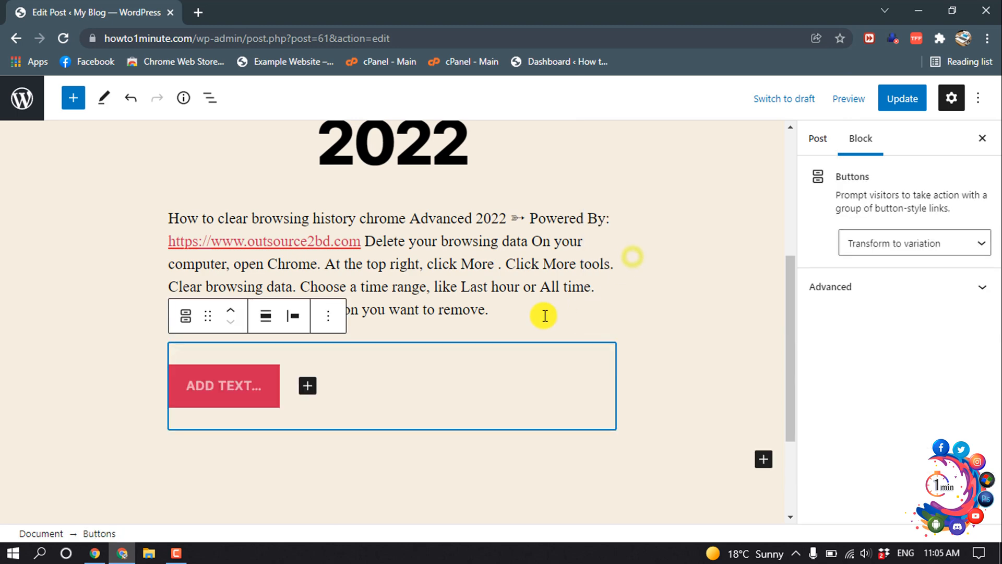
- Label the new button CONTACT US
left_click(223, 386)
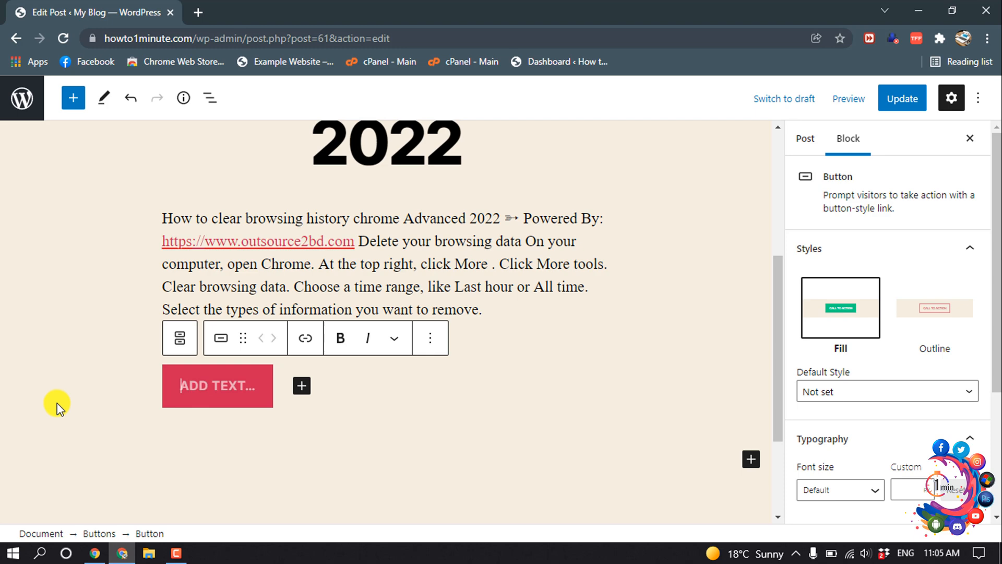
type("CONT")
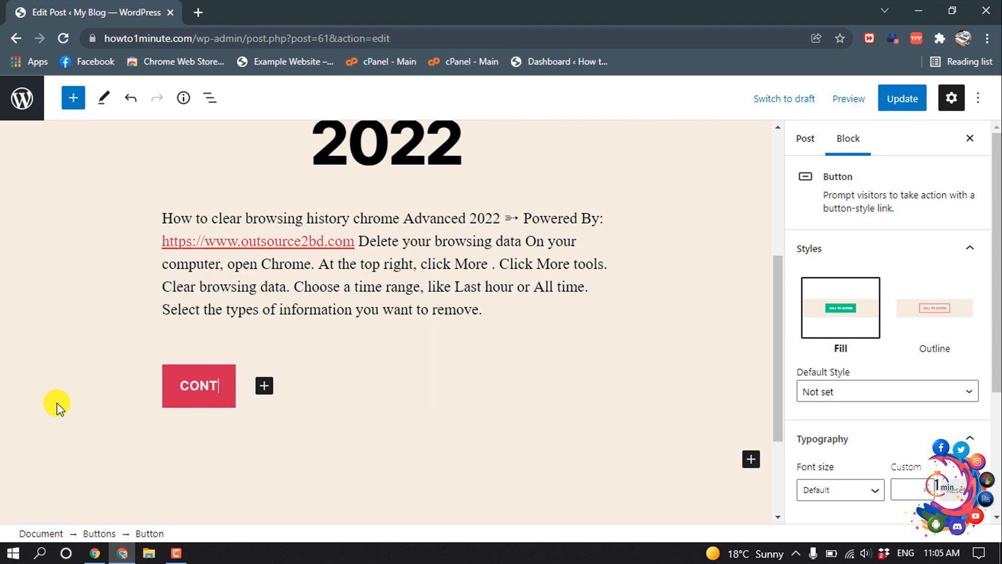
type("ACT")
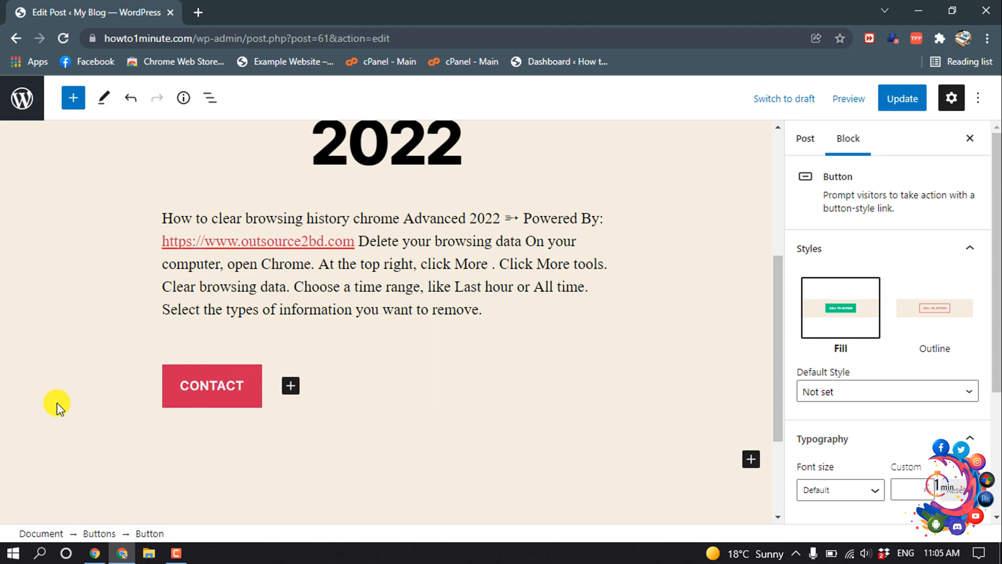
type("US")
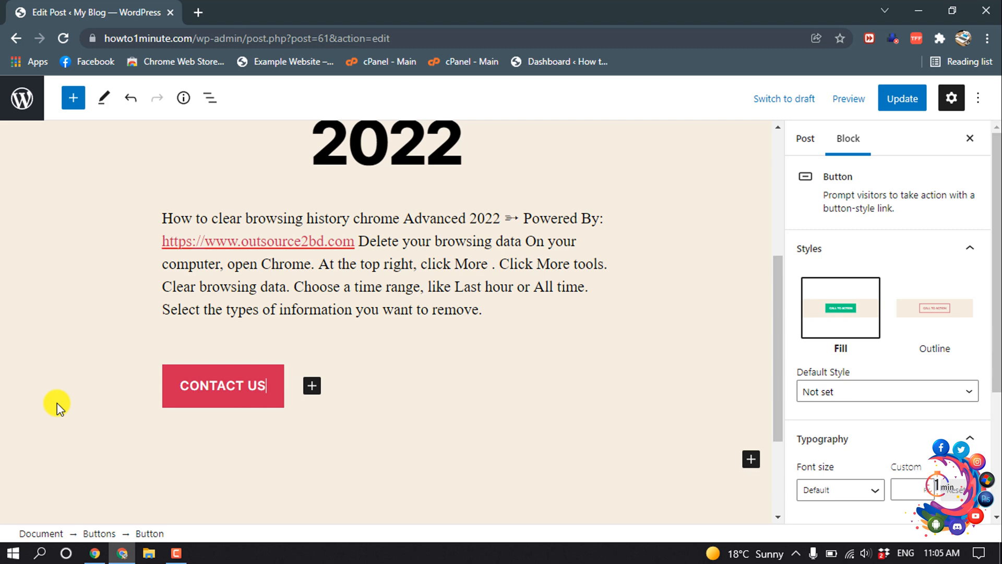
- Link the CONTACT US button to tel:+000000 so it dials the number
left_click(223, 386)
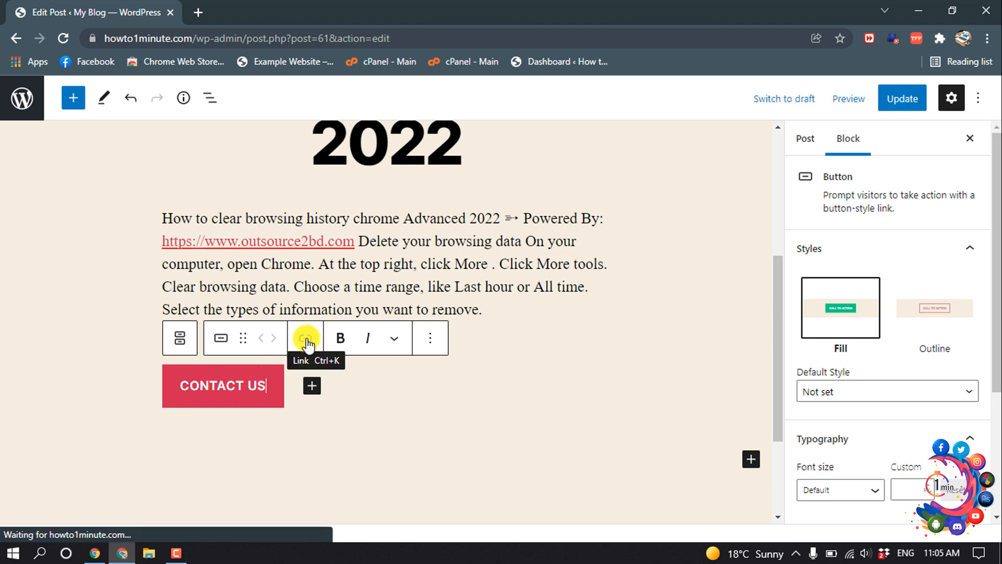
left_click(306, 338)
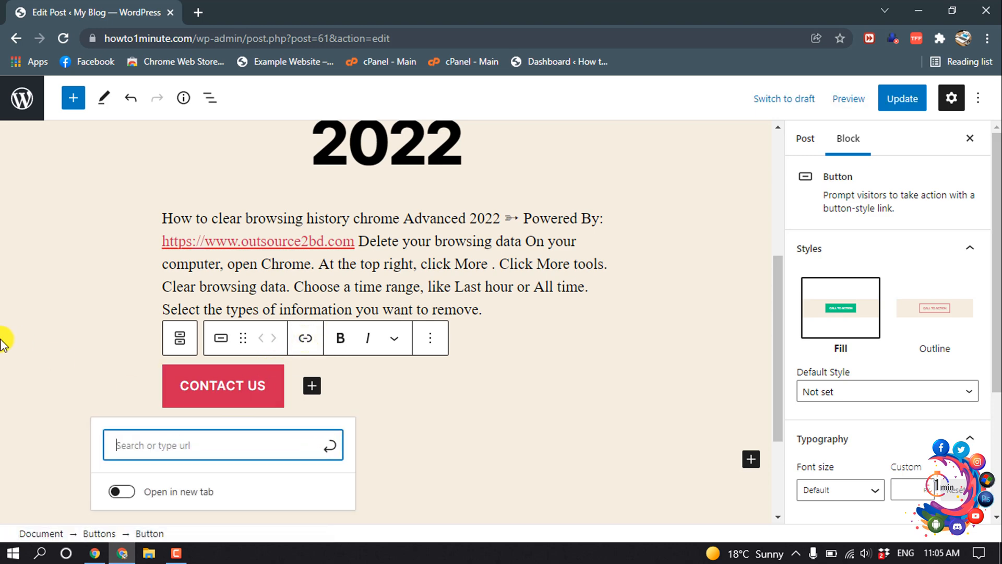
type("tel:")
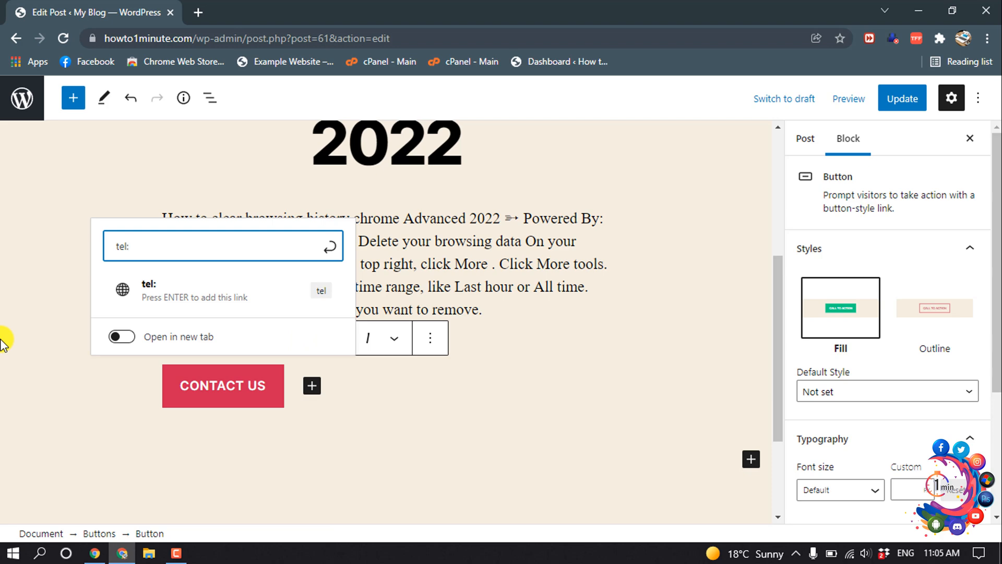
type("+000000")
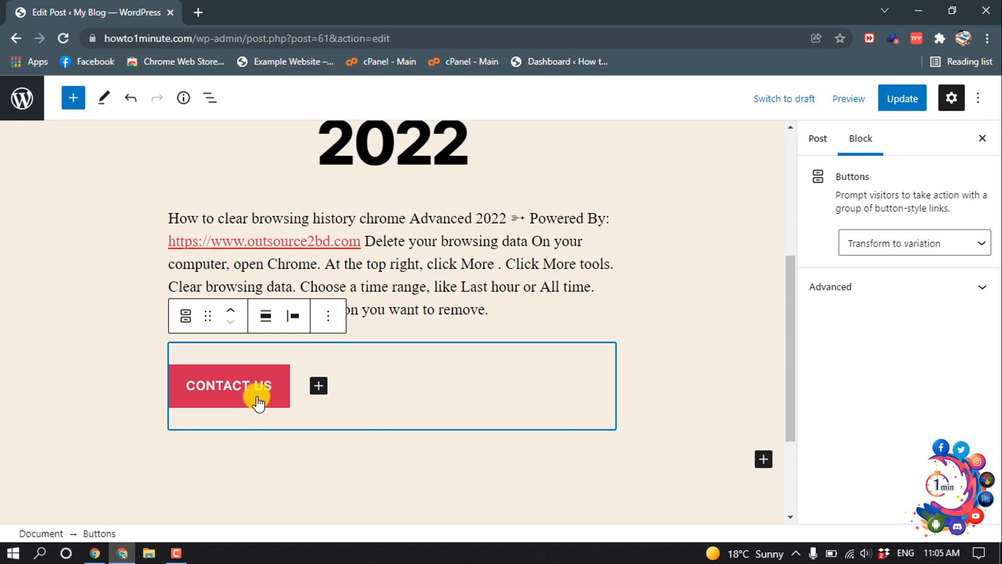
- Switch the CONTACT US button to the Outline style and review its font size options
left_click(229, 385)
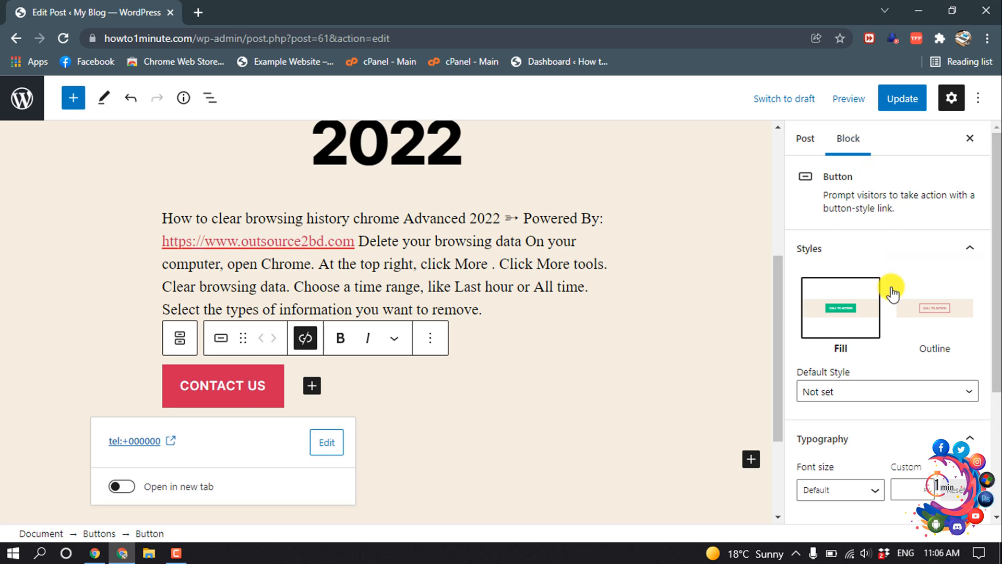
mouse_move(824, 338)
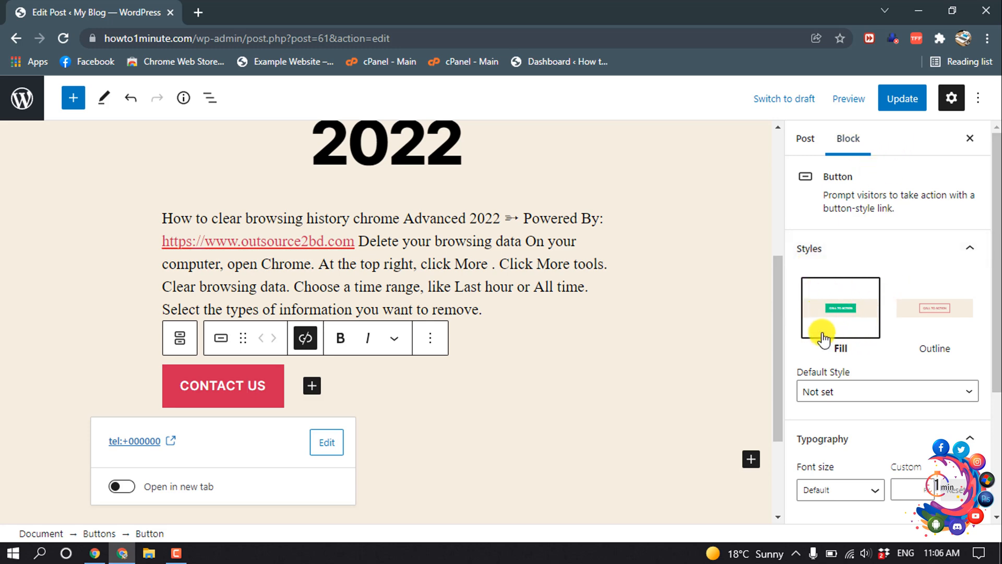
mouse_move(834, 312)
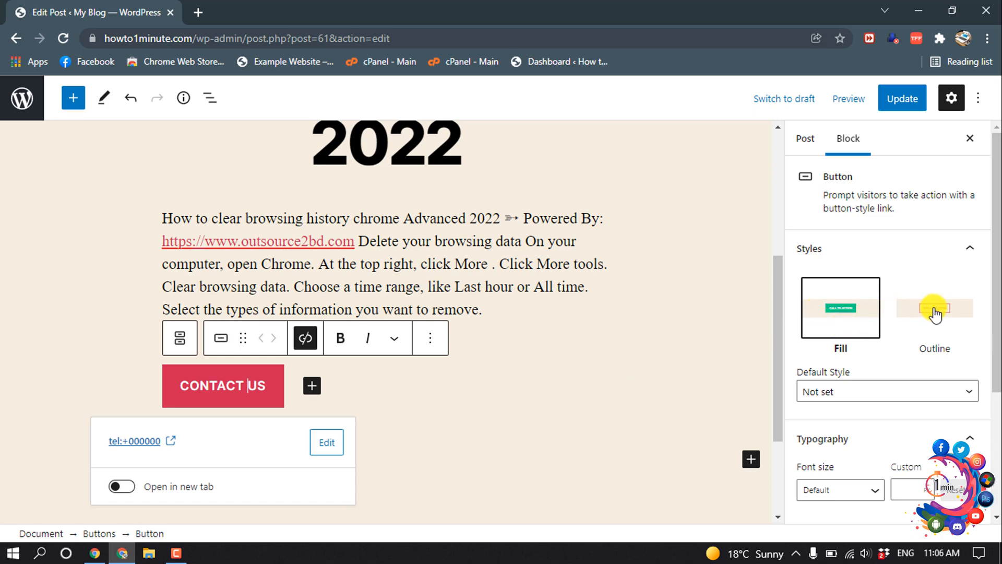
left_click(933, 307)
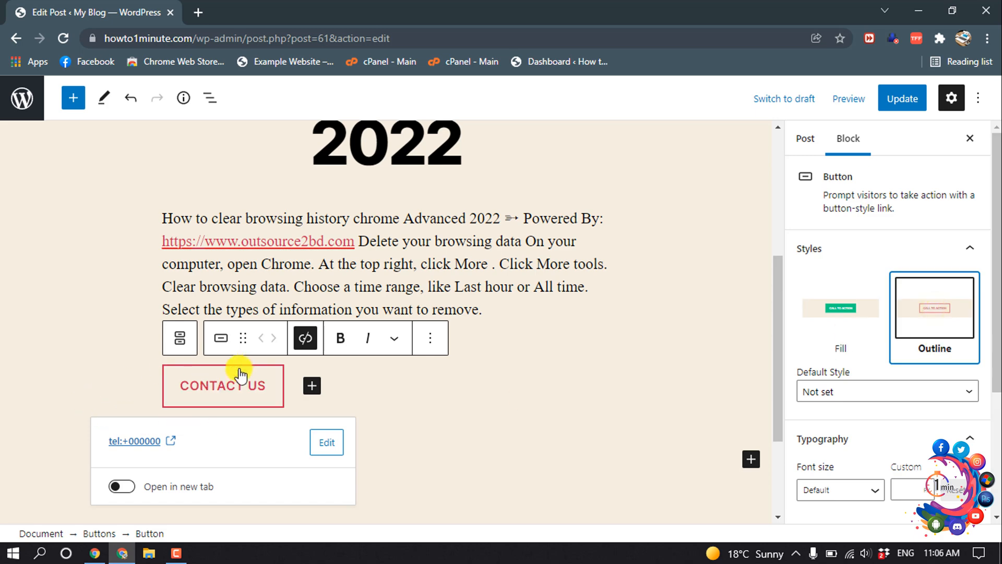
left_click(887, 392)
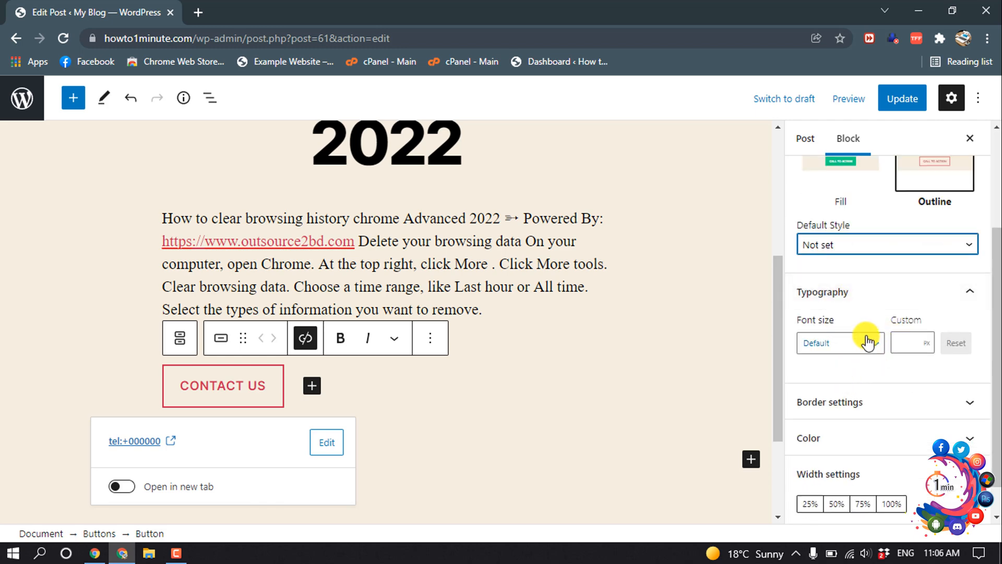
left_click(839, 342)
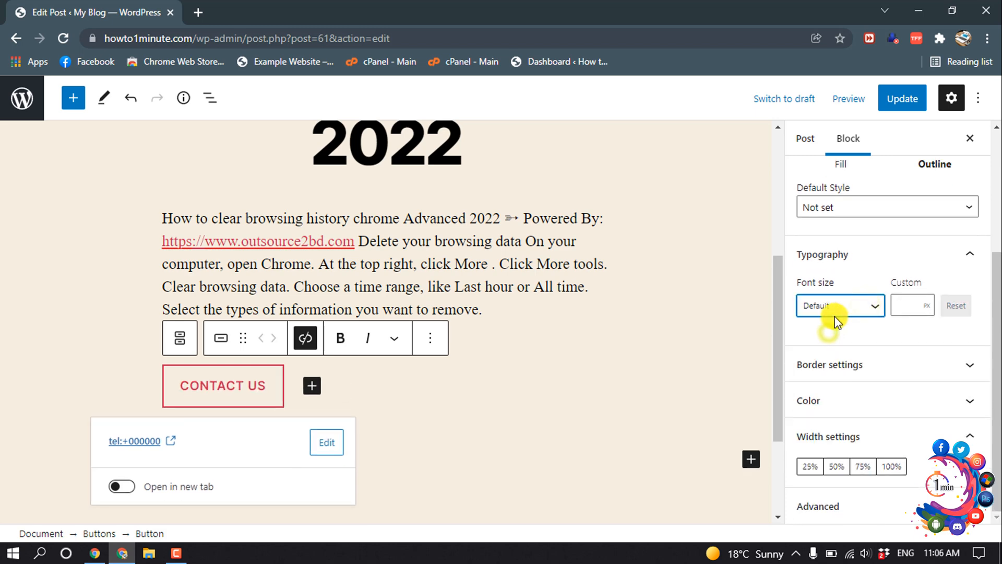
left_click(928, 305)
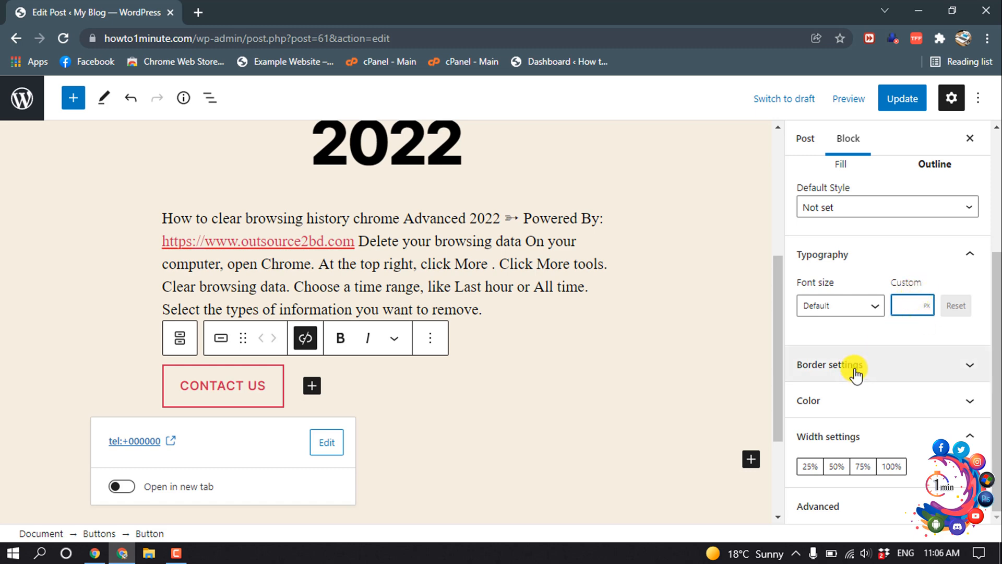
- Drag the border radius up to a pill shape, then reset the corners to square
left_click(833, 365)
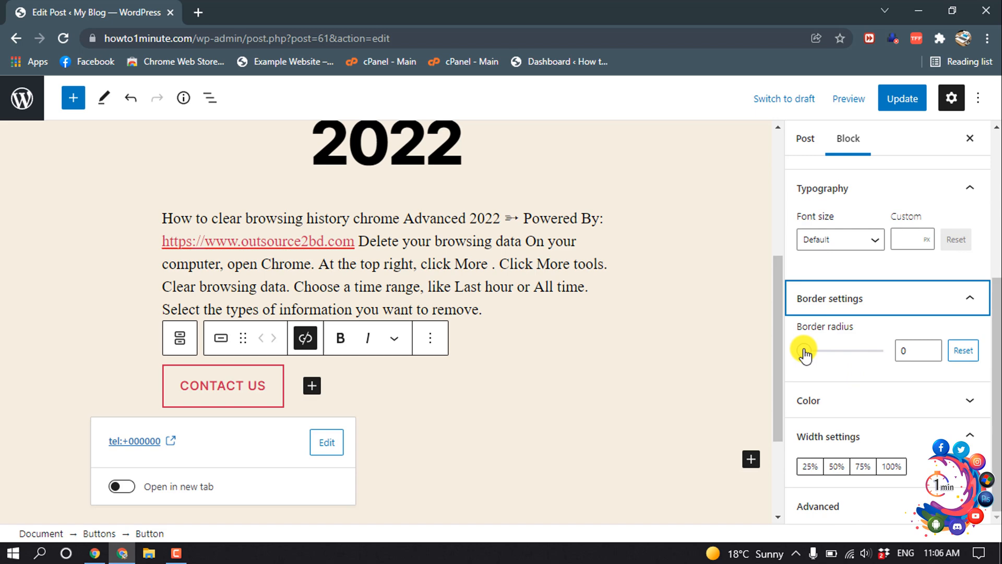
left_click_drag(807, 350, 827, 351)
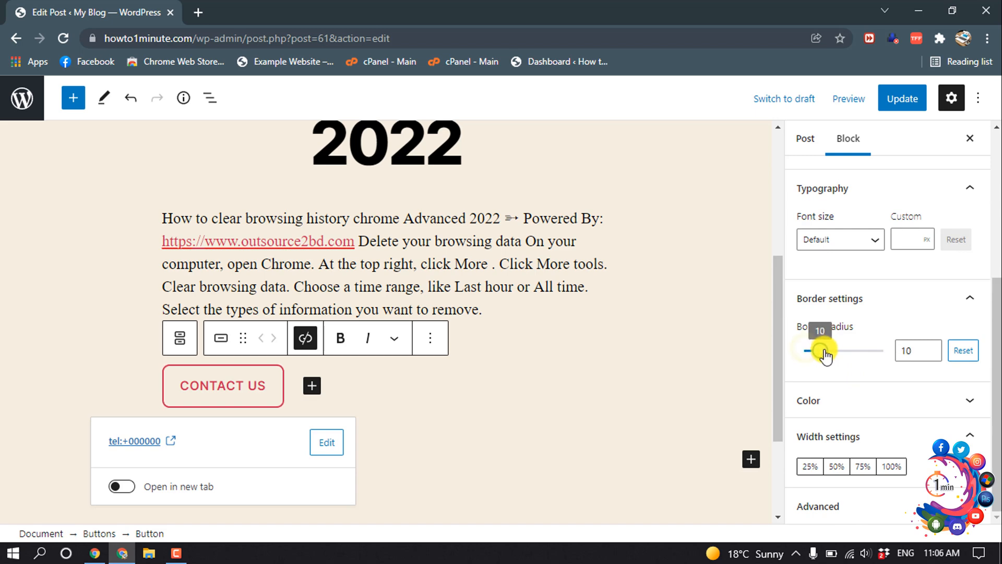
left_click_drag(825, 351, 863, 350)
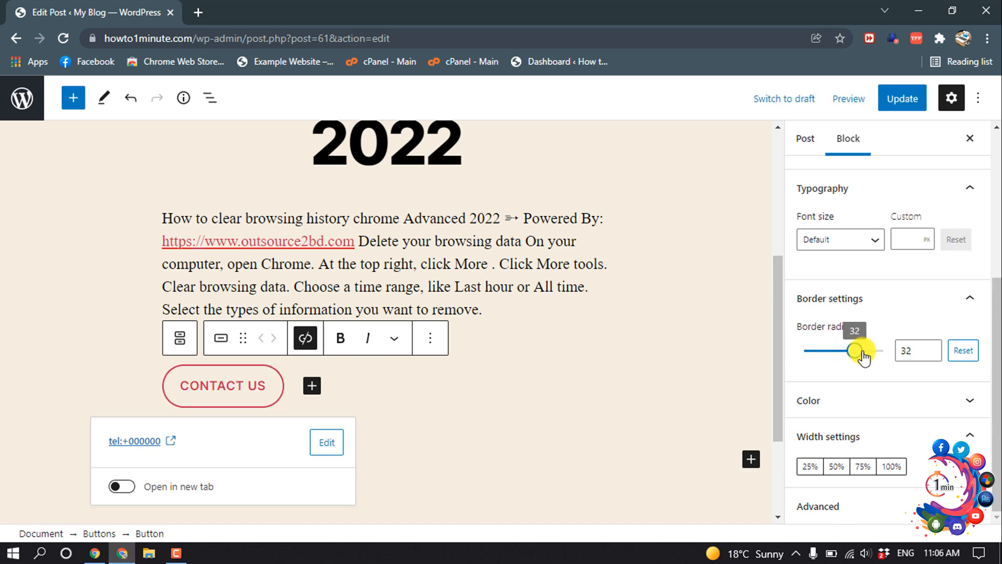
left_click(963, 351)
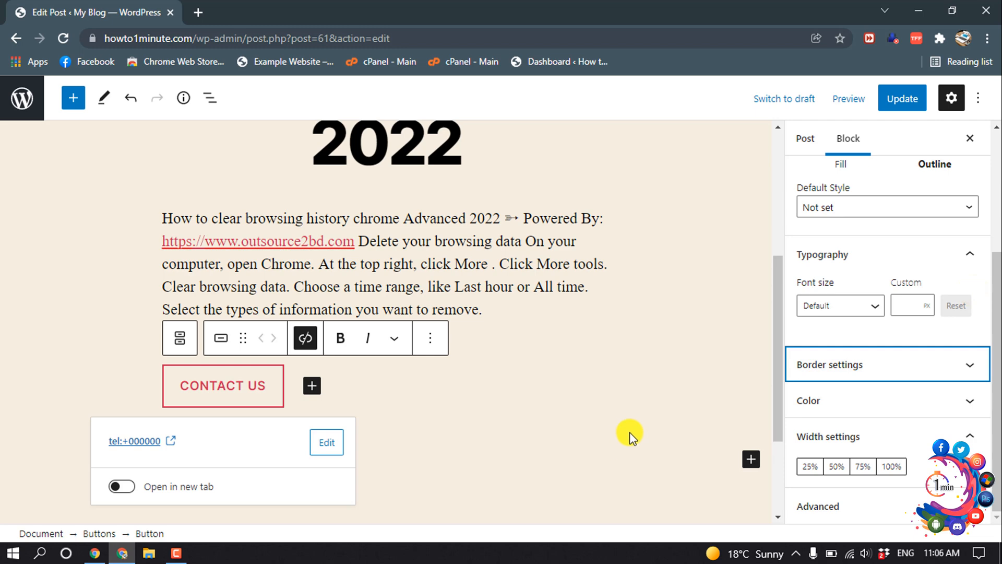
mouse_move(833, 220)
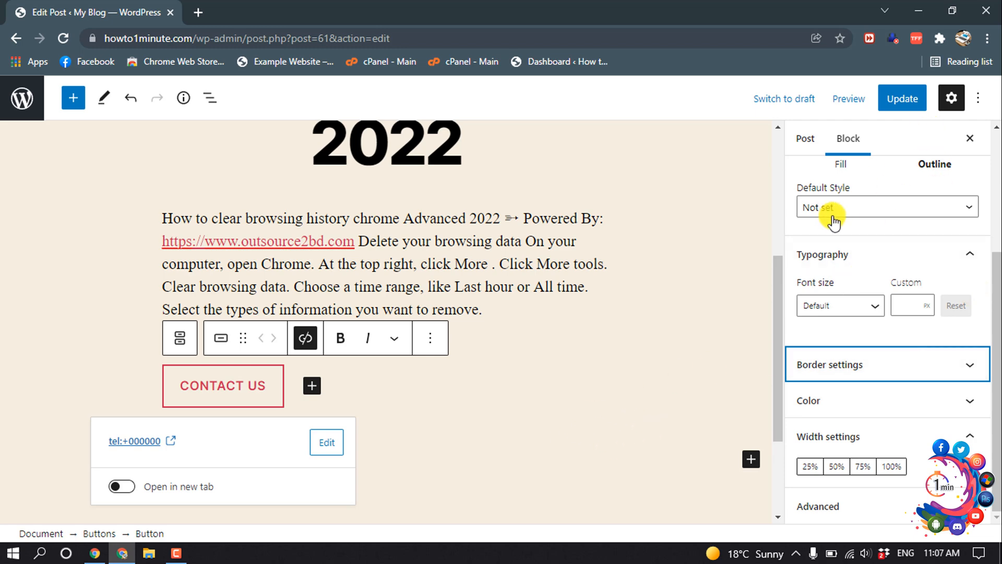
- Set a red gradient background for the button and make its text black
left_click(841, 164)
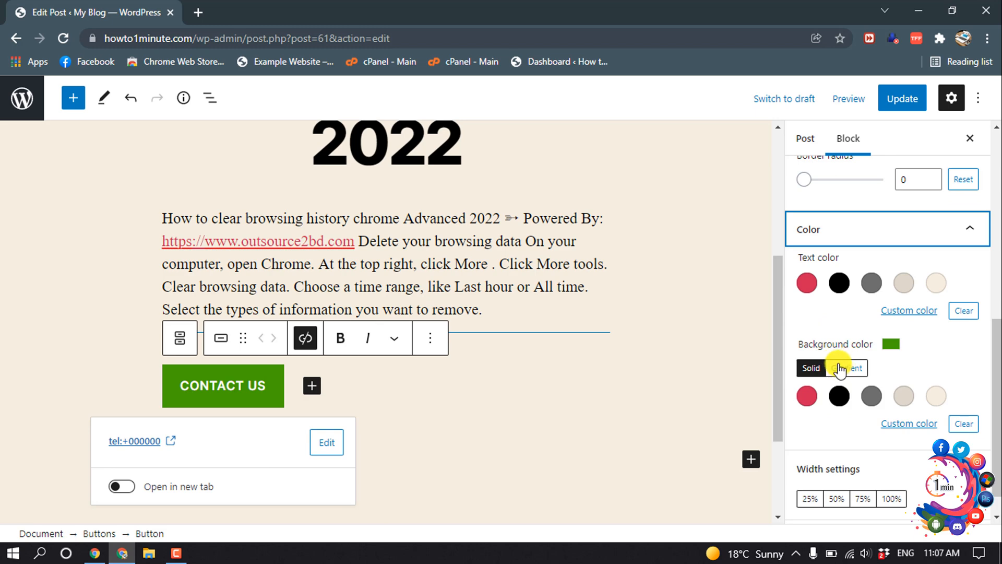
left_click(846, 367)
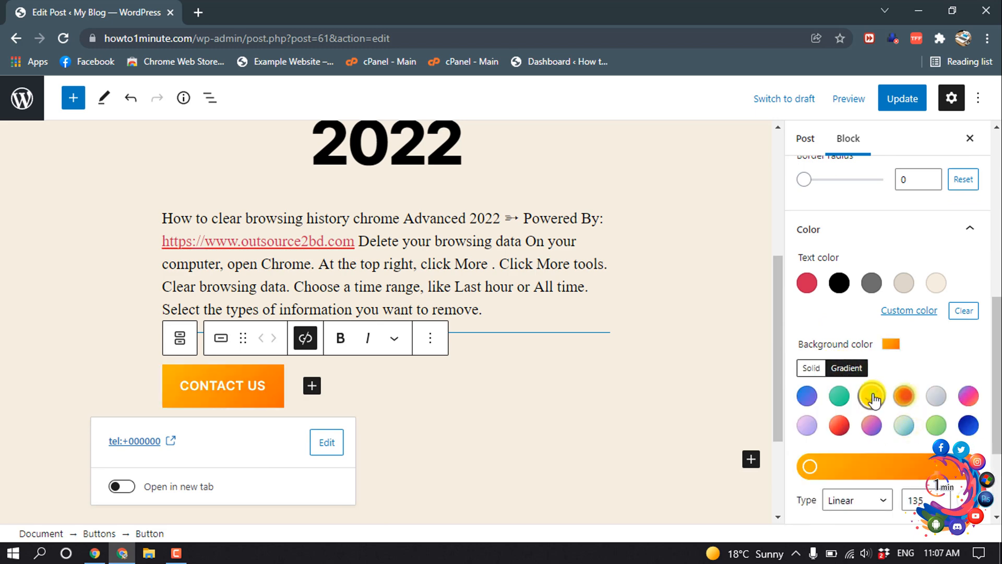
left_click(871, 394)
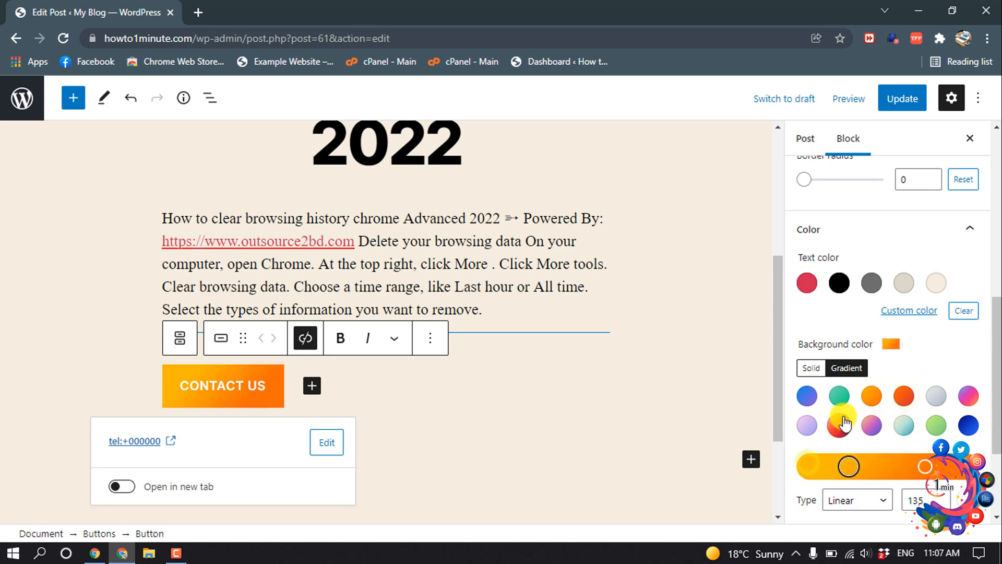
left_click(838, 426)
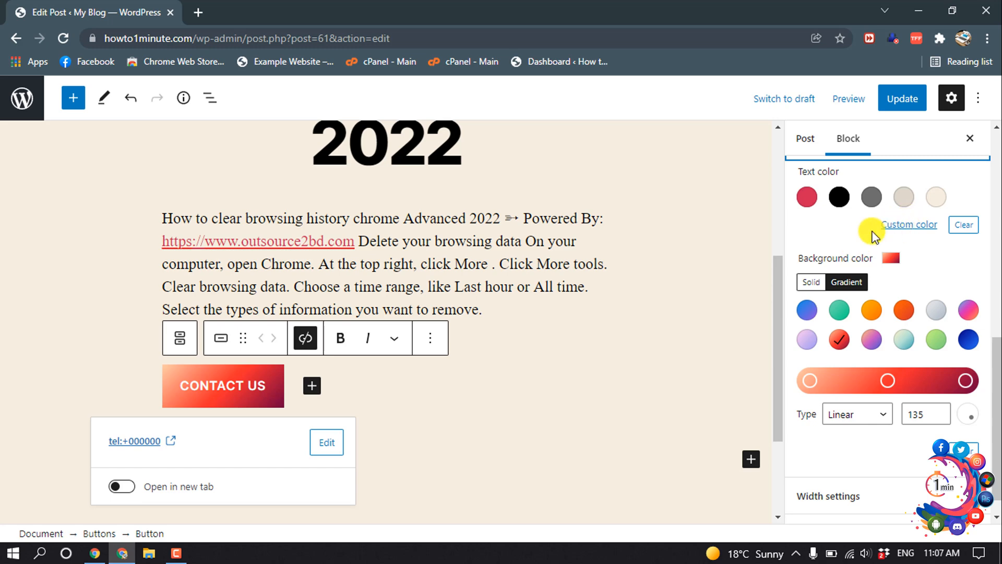
left_click(838, 197)
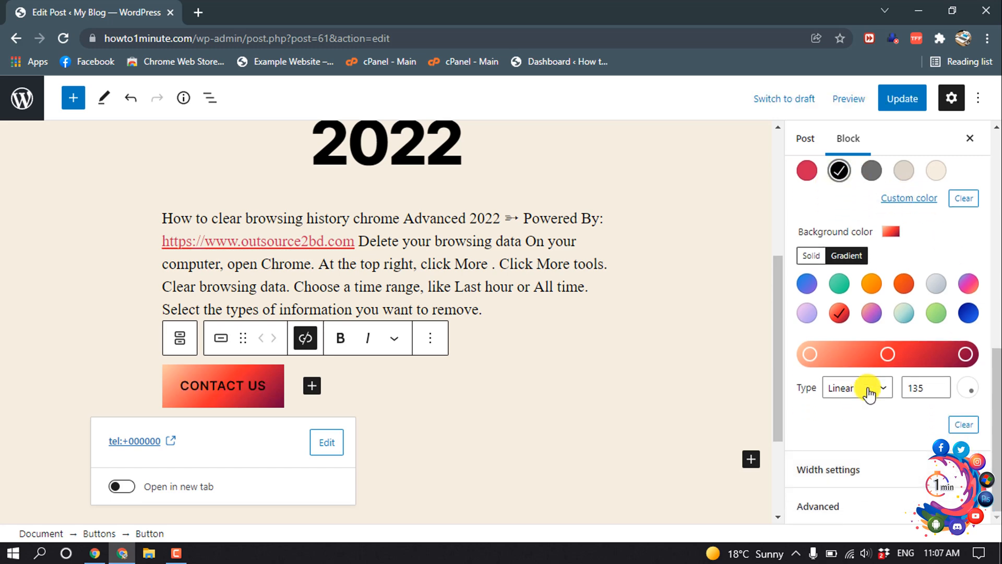
- Try the button at 25% and 75% width, then clear back to natural width
left_click(827, 468)
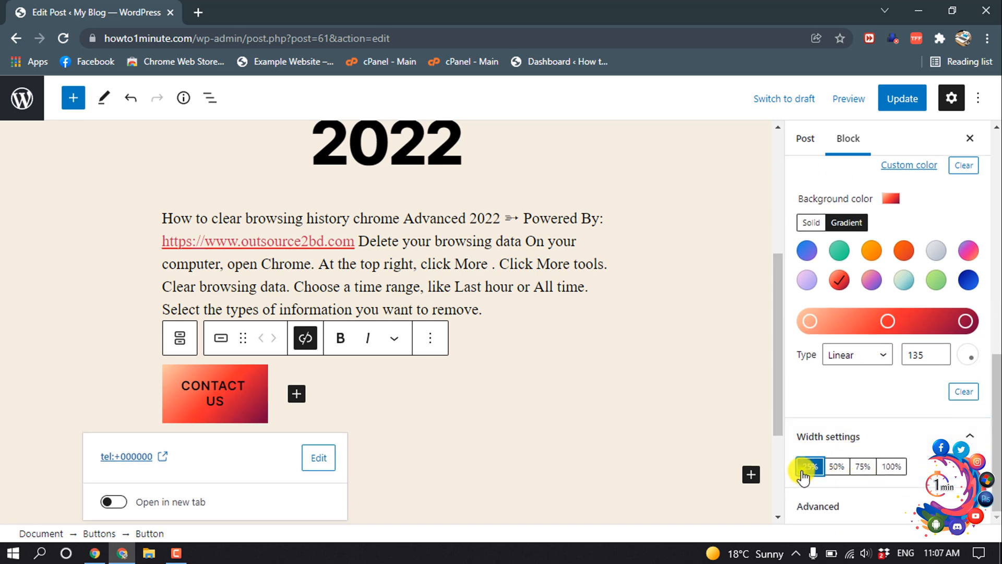
left_click(862, 466)
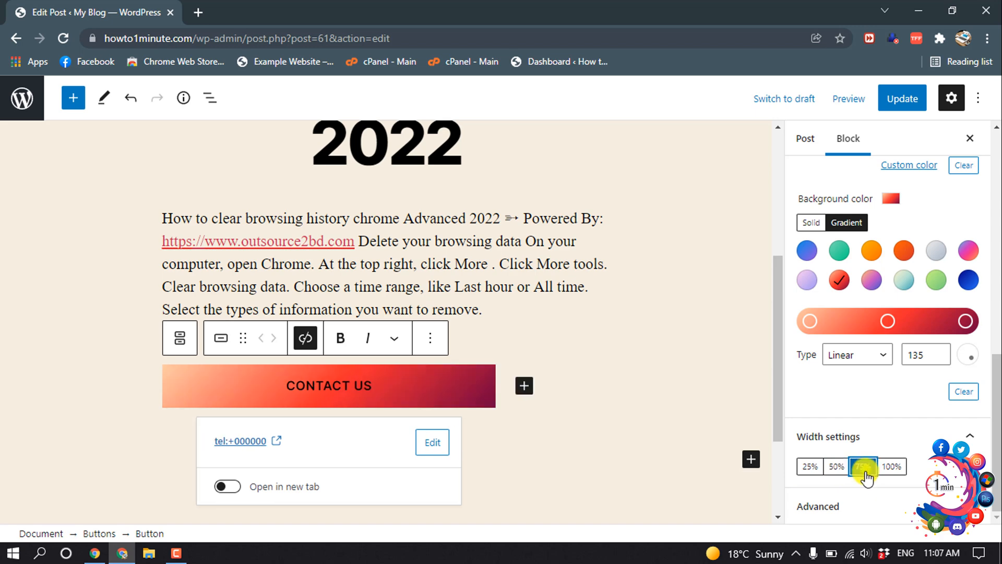
left_click(863, 466)
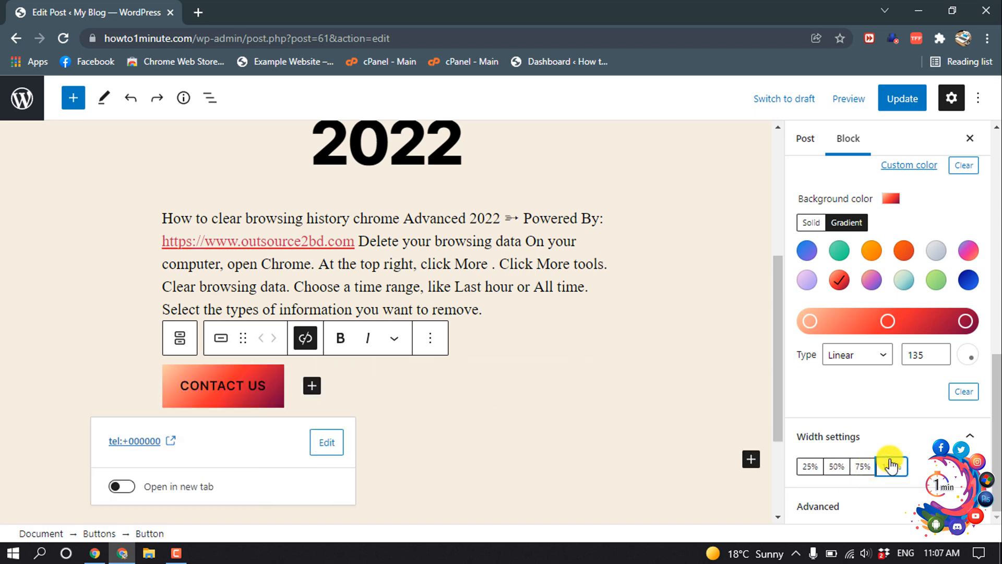